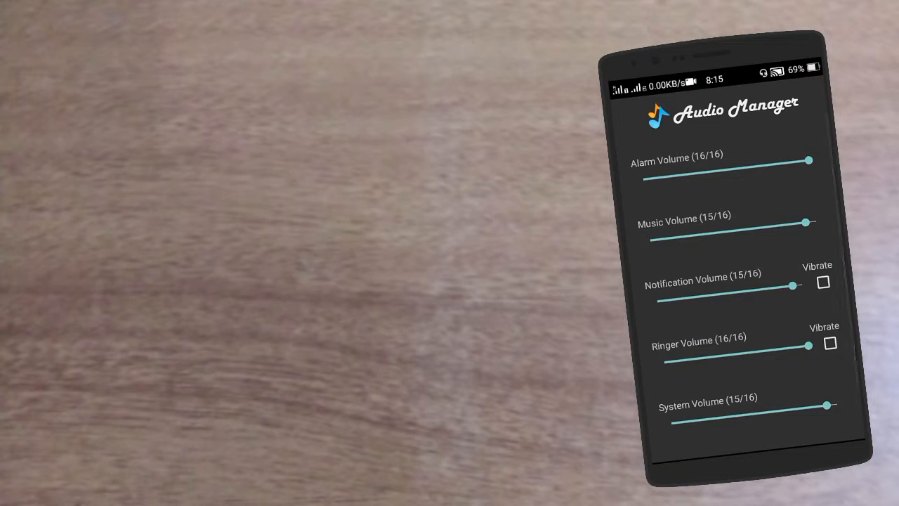
- Raise the Notification slider to full and adjust the Alarm slider, leaving it at maximum
left_click_drag(794, 286, 801, 285)
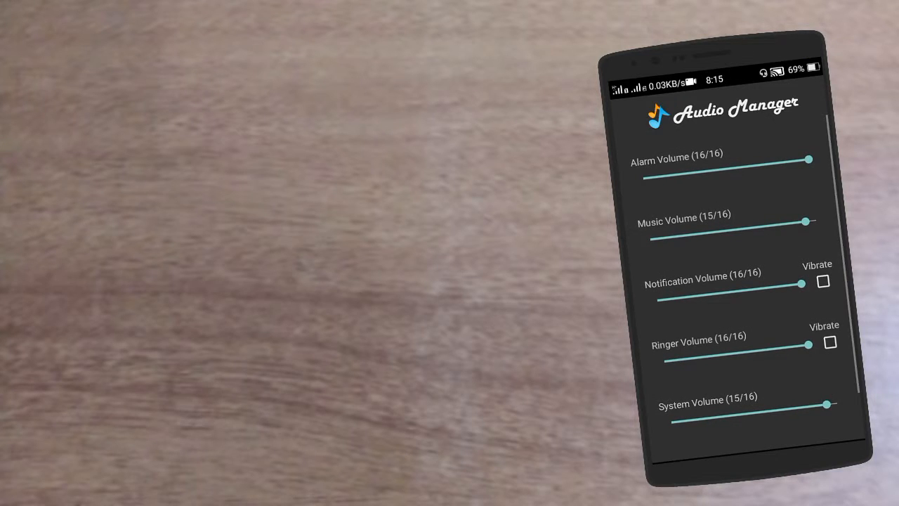
left_click_drag(808, 160, 748, 166)
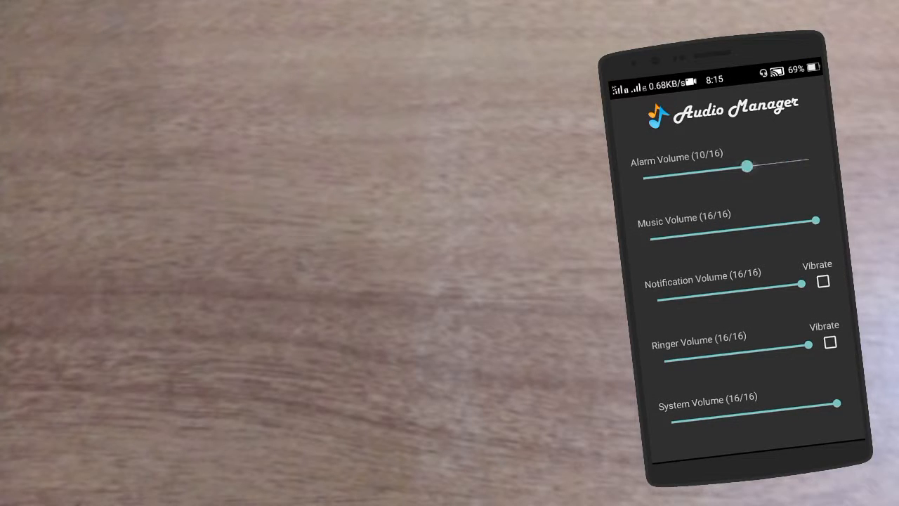
left_click_drag(747, 165, 808, 159)
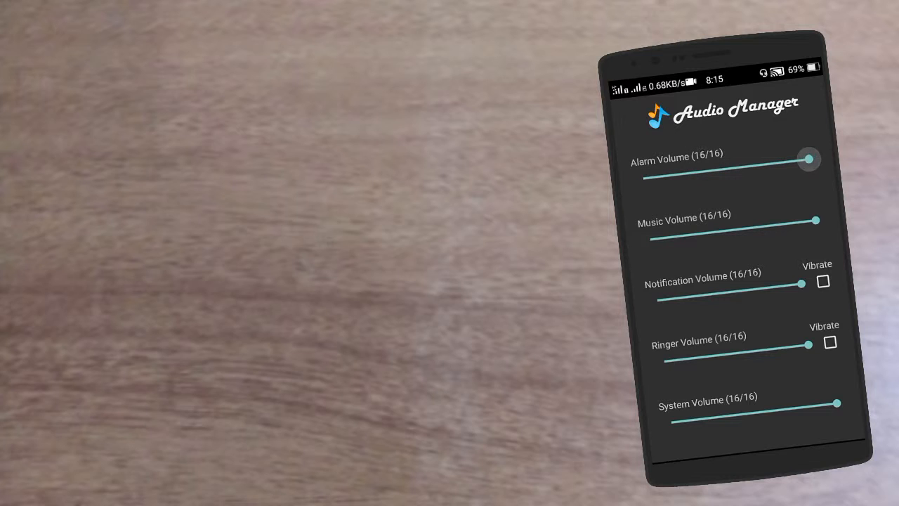
left_click_drag(808, 159, 705, 172)
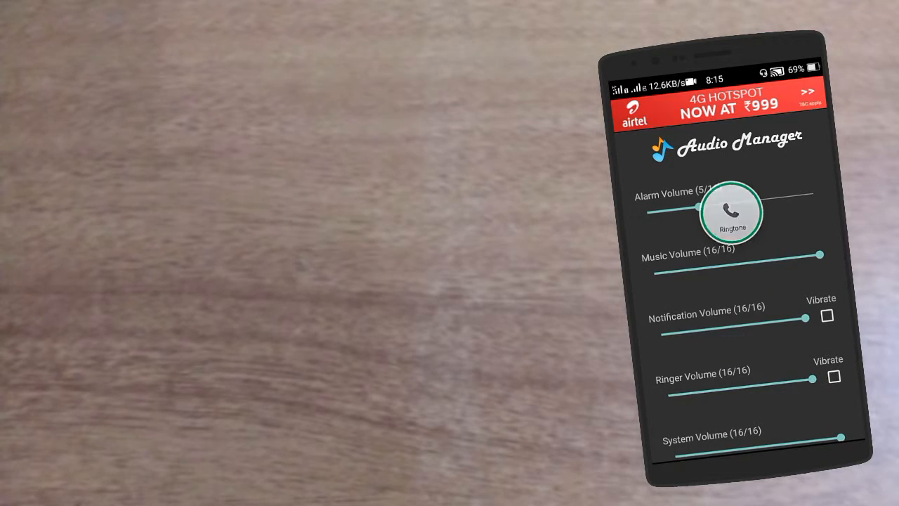
- Keep Music at full and turn the Ringer volume down to 3 of 16
left_click_drag(731, 211, 812, 194)
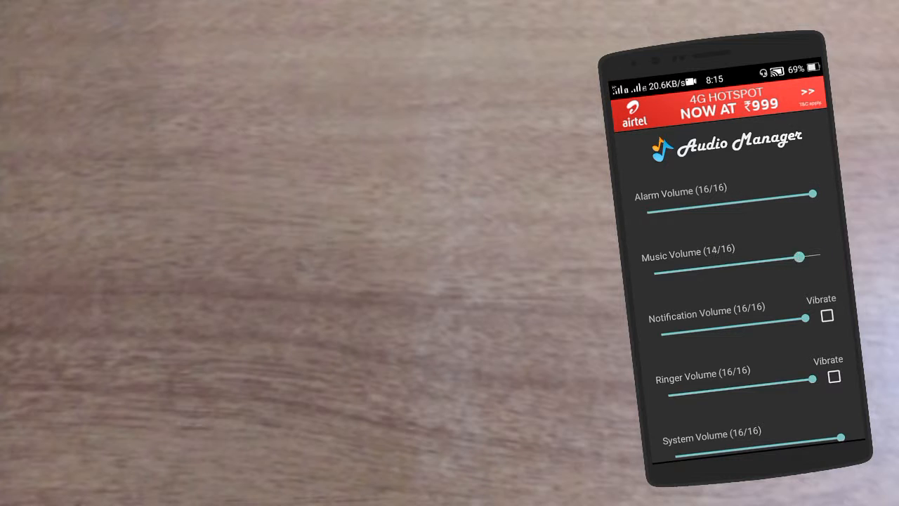
left_click_drag(798, 257, 717, 267)
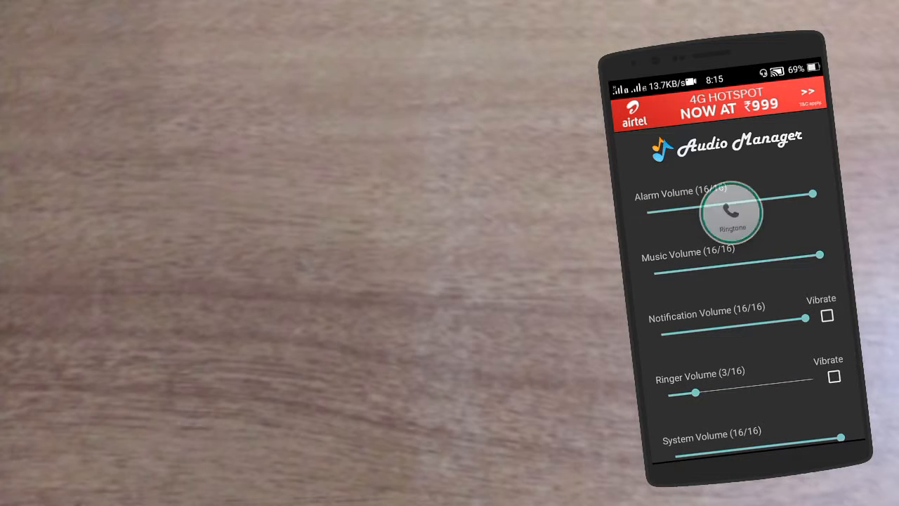
- Unlock the hidden Vault from the Audio Manager title, reaching its home screen
left_click_drag(697, 392, 813, 380)
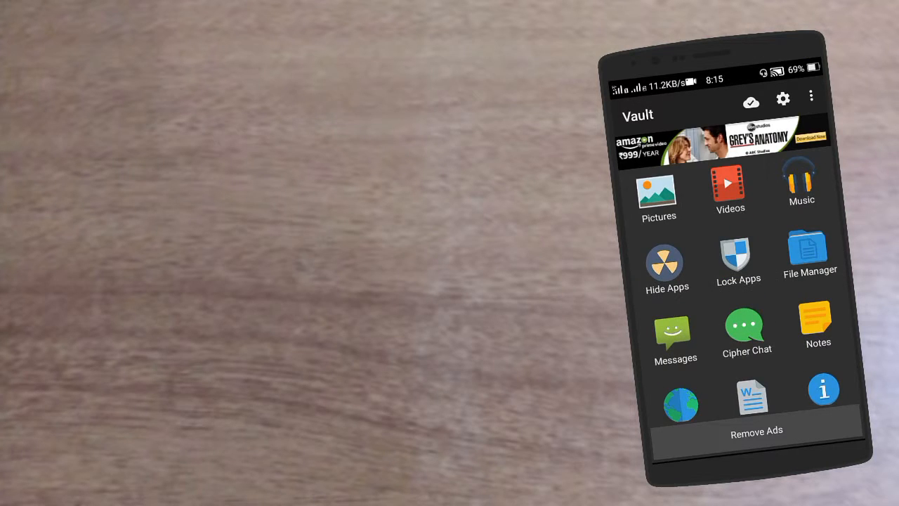
- Create a New Album in Pictures with the default name and start its All Files photo picker
left_click(658, 194)
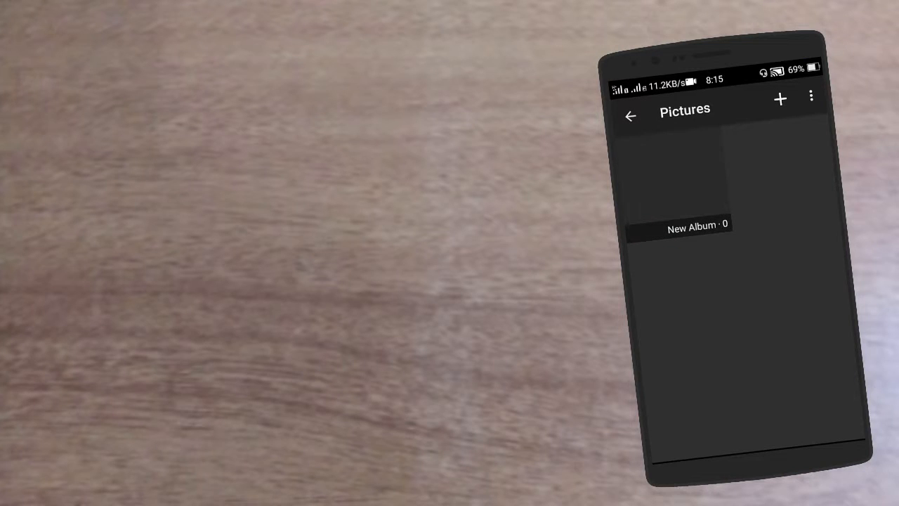
left_click(780, 98)
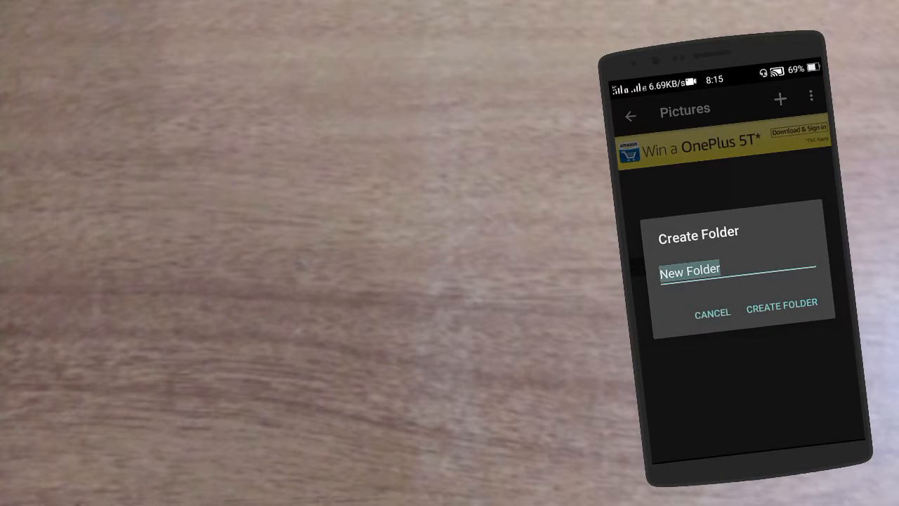
left_click(781, 306)
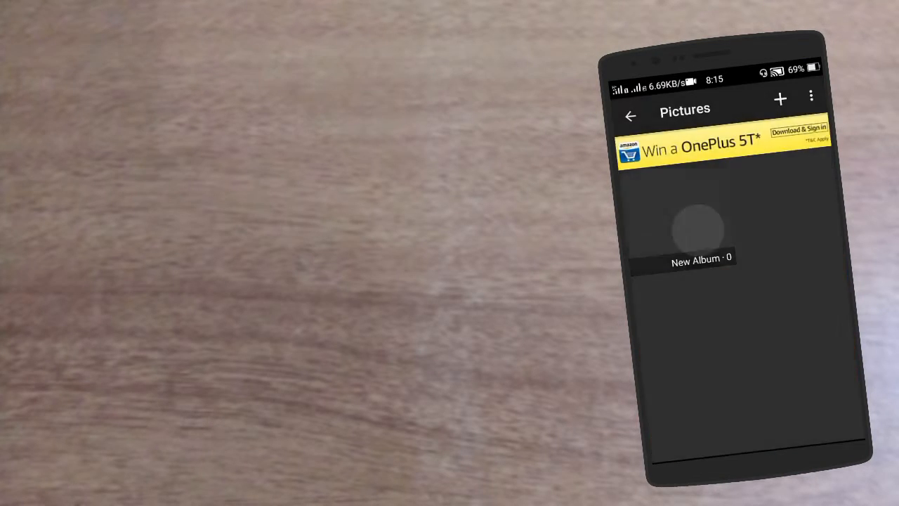
left_click(697, 232)
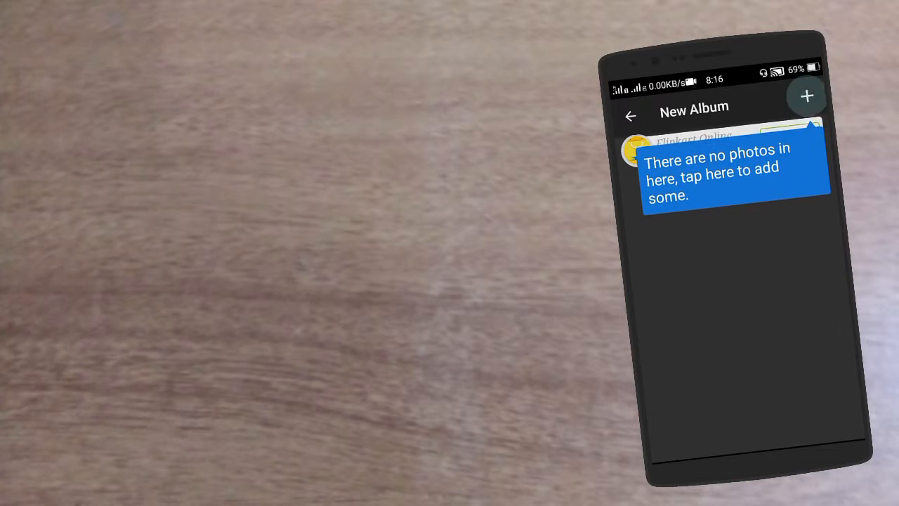
left_click(807, 95)
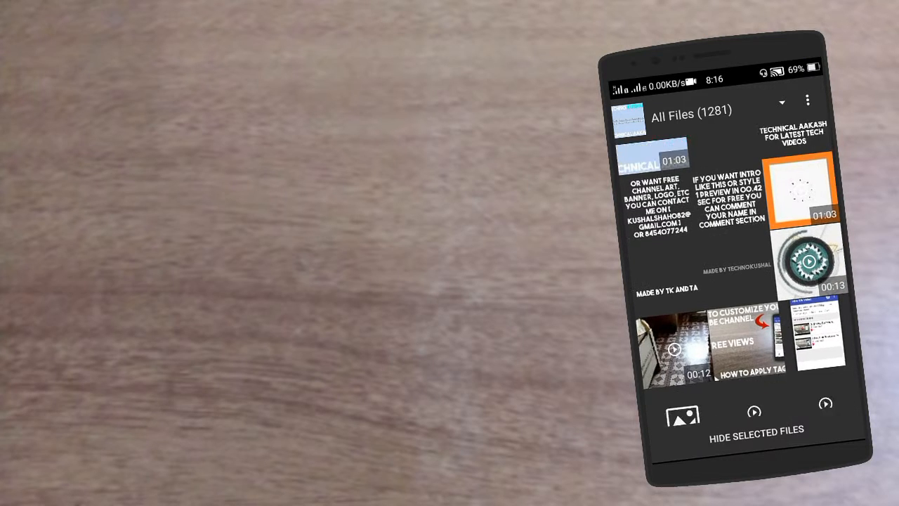
- Hide the selected photo into New Album and return to the Pictures album list
scroll("down", 3)
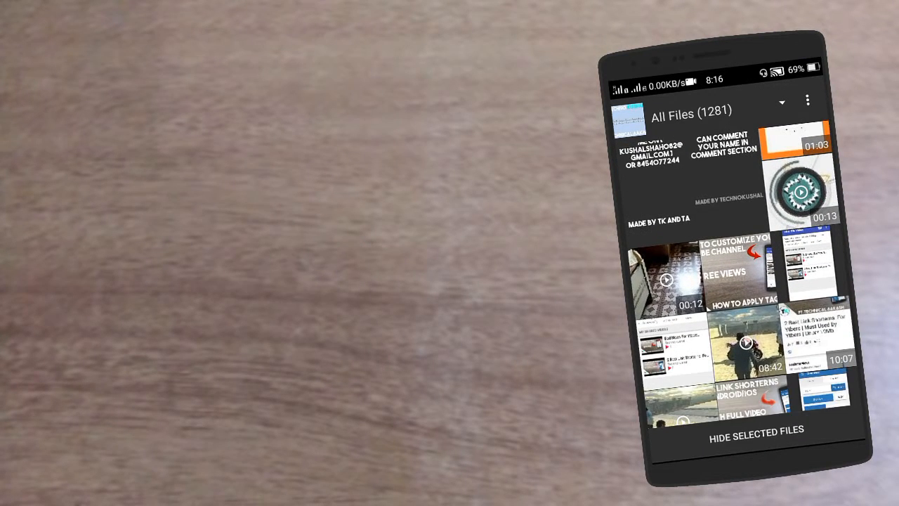
scroll("down", 3)
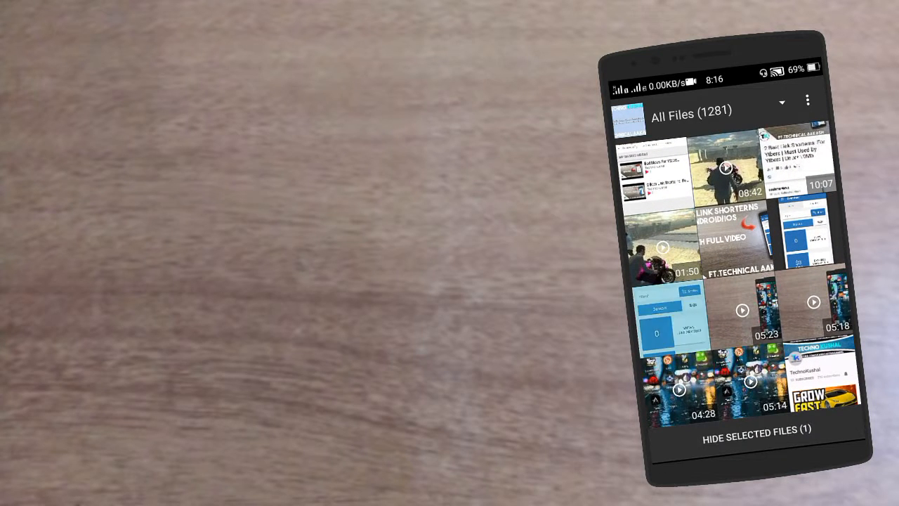
left_click(756, 430)
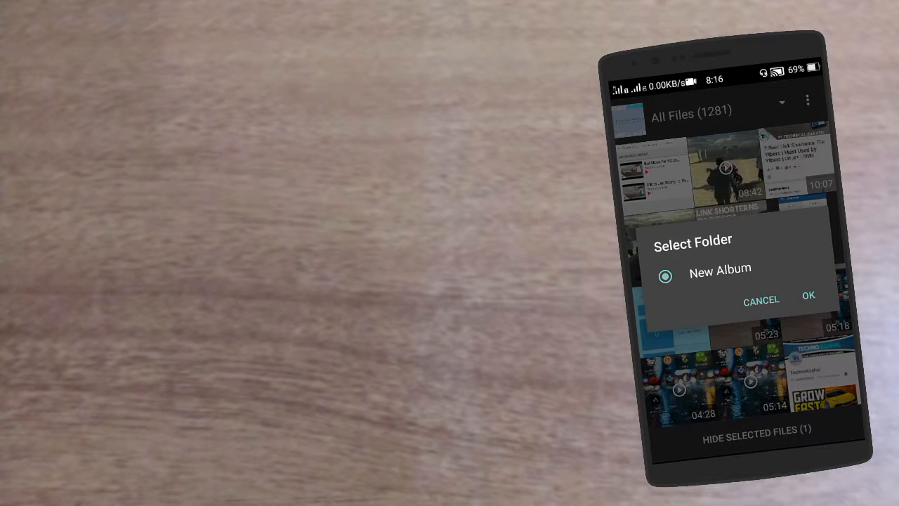
left_click(808, 295)
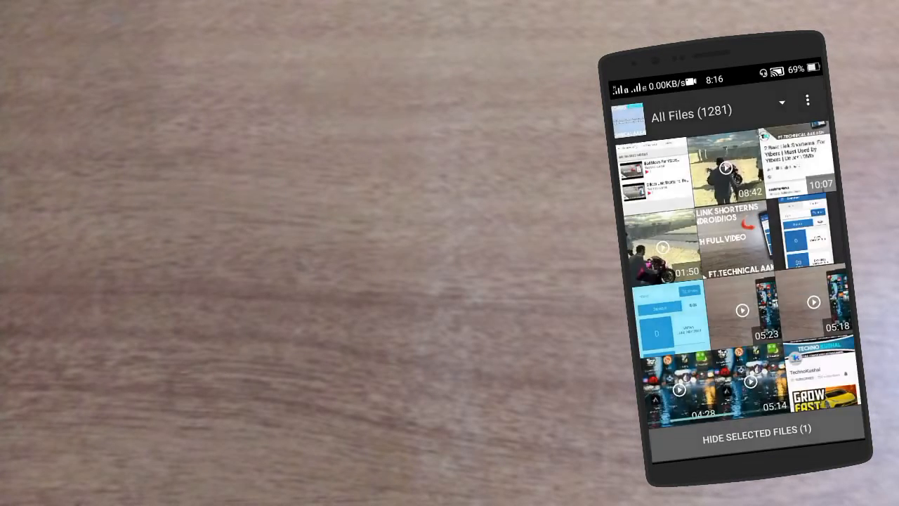
left_click(756, 430)
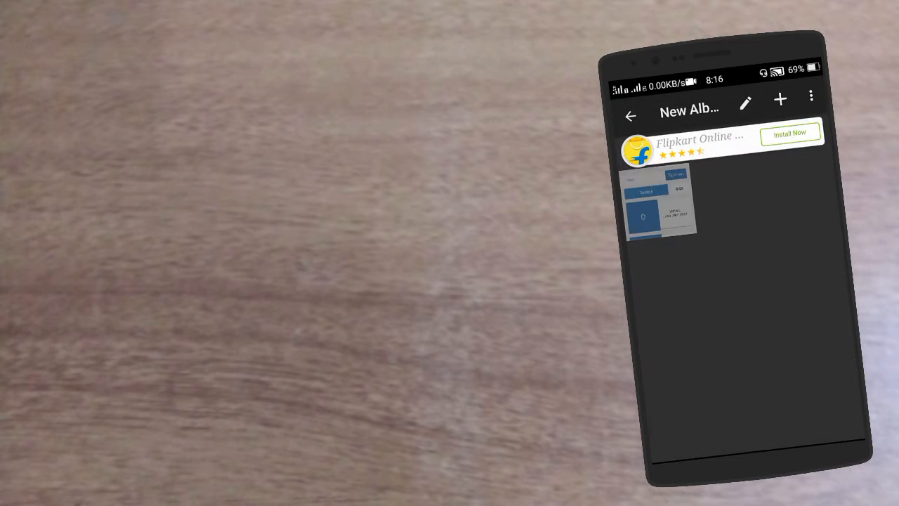
left_click(659, 203)
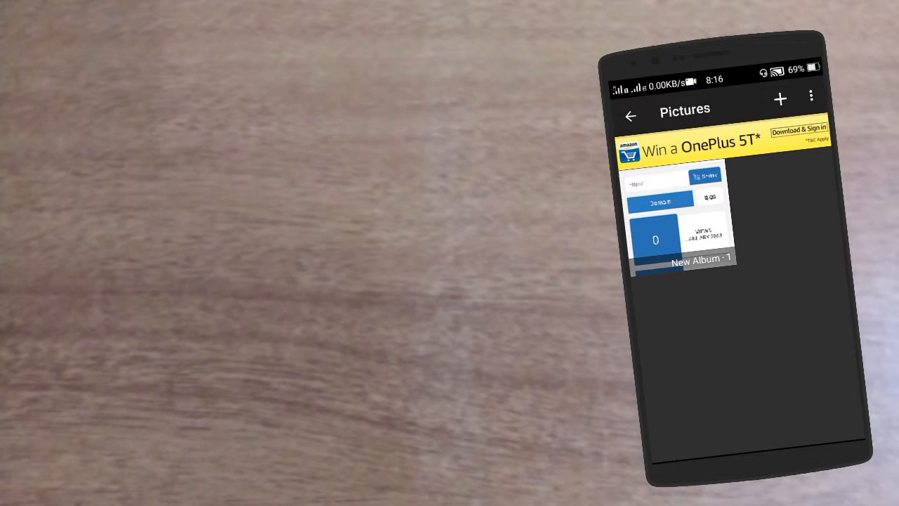
- Browse Settings, Advanced Settings and the Theme options, keeping Dark Theme, back to the Vault
left_click(630, 115)
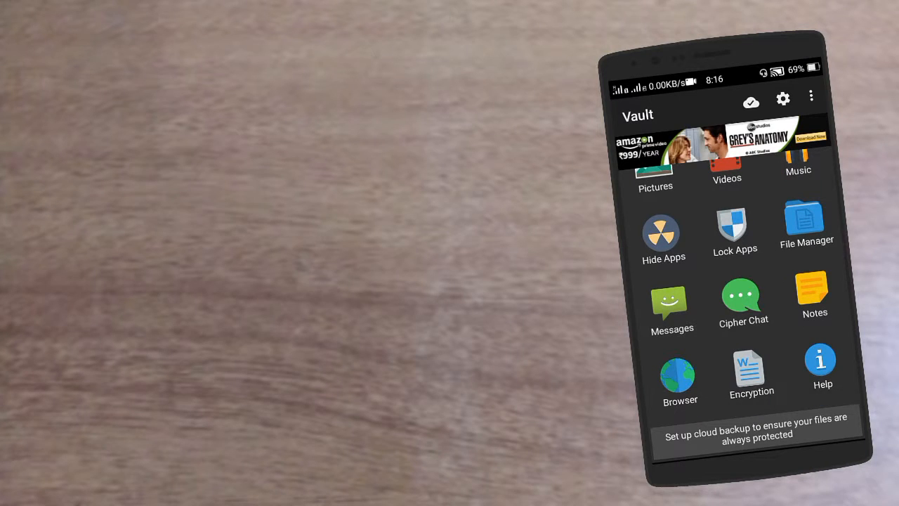
left_click(782, 98)
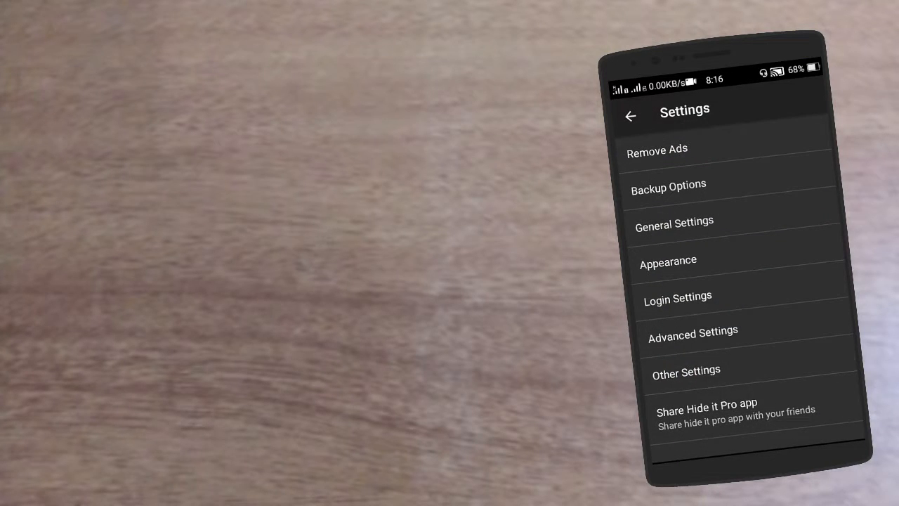
left_click(692, 332)
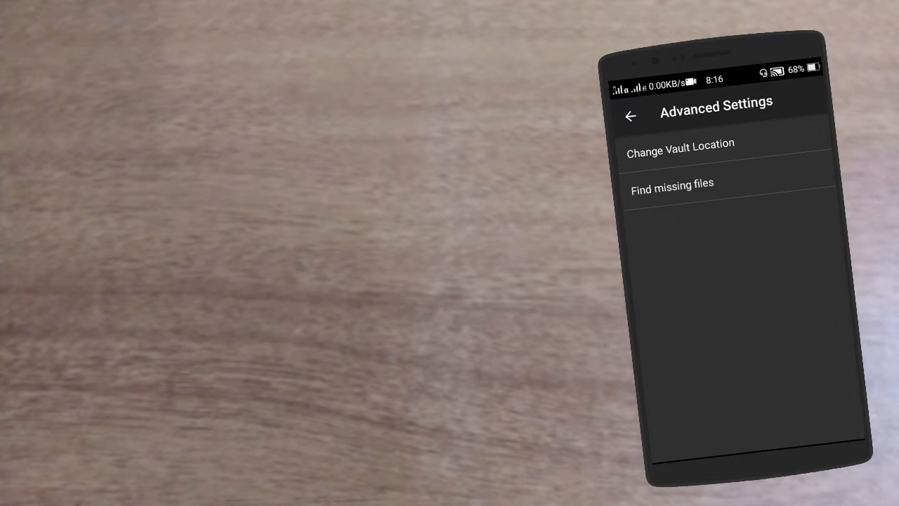
left_click(630, 115)
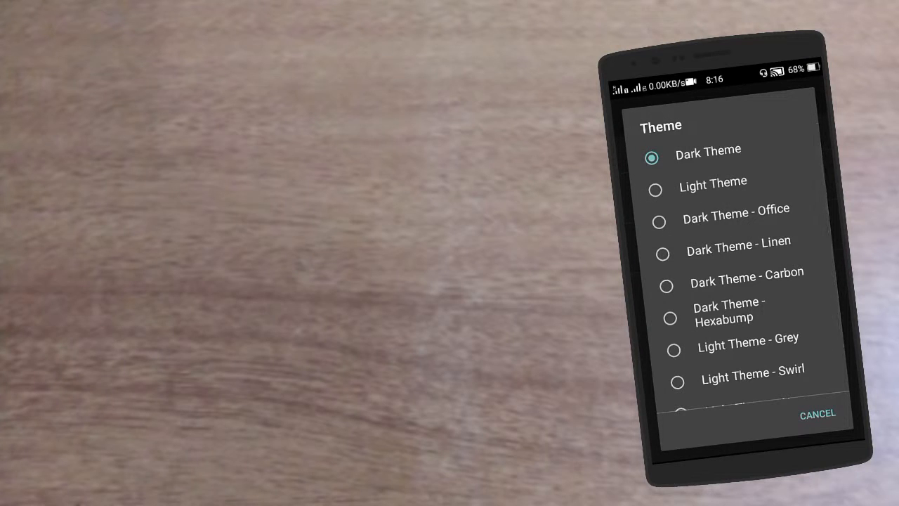
left_click(818, 413)
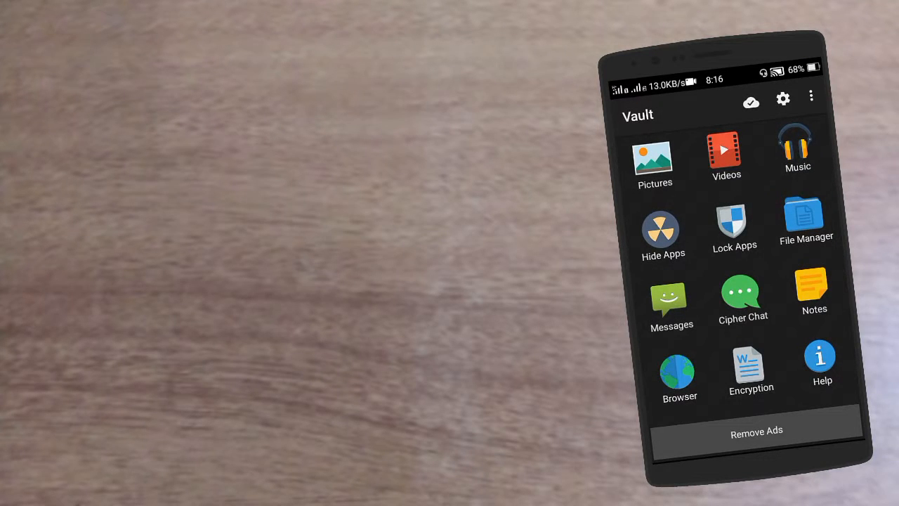
left_click(783, 98)
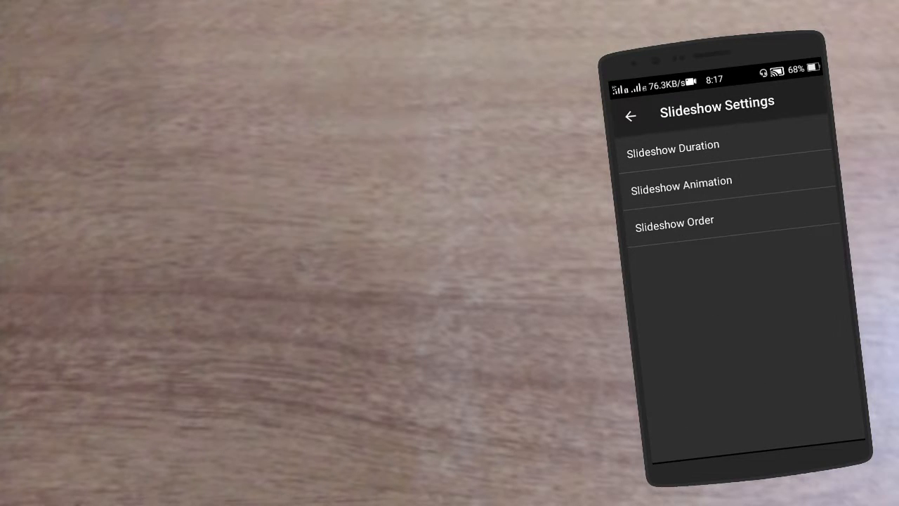
left_click(671, 145)
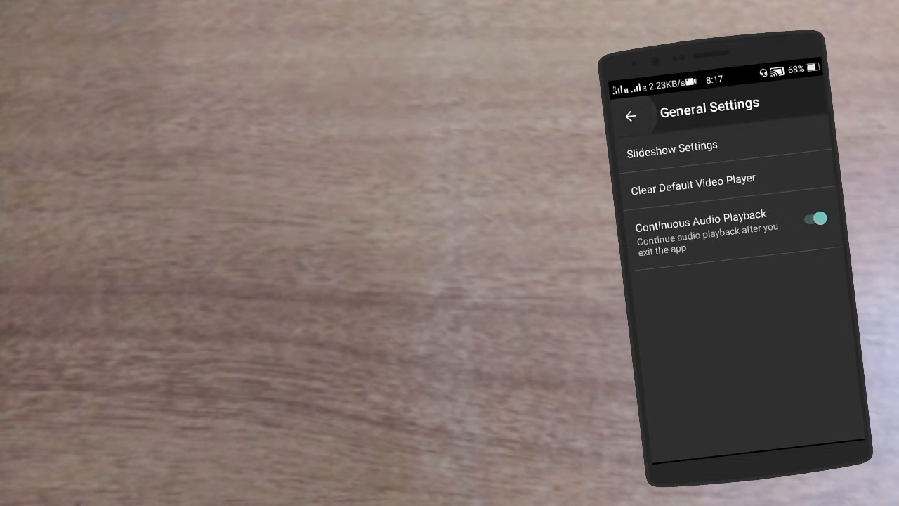
left_click(672, 145)
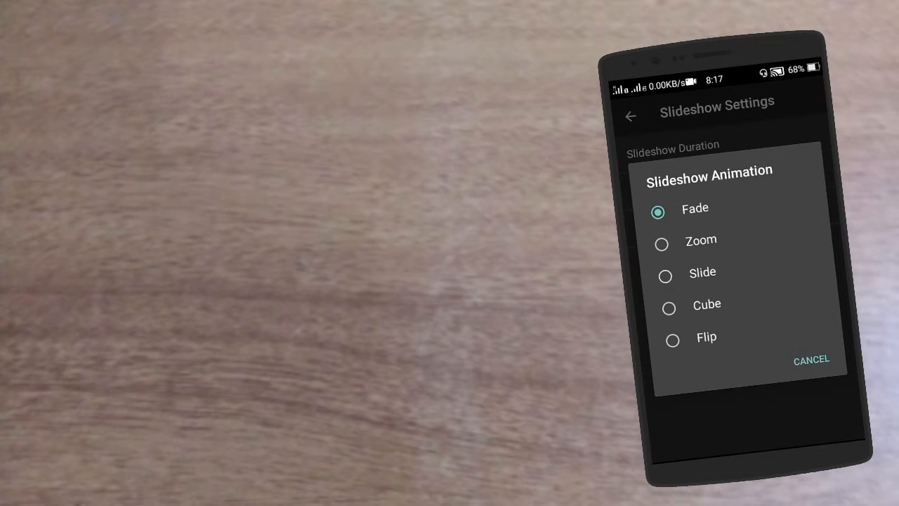
left_click(811, 360)
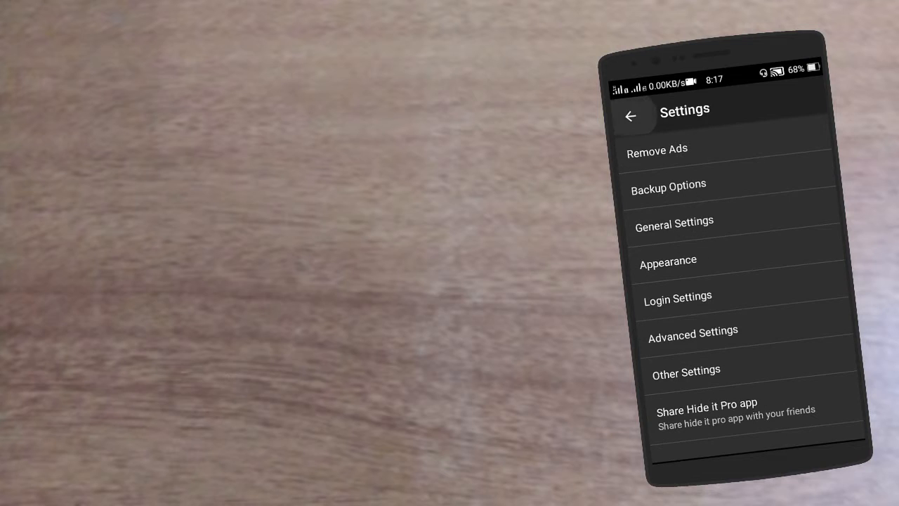
left_click(631, 116)
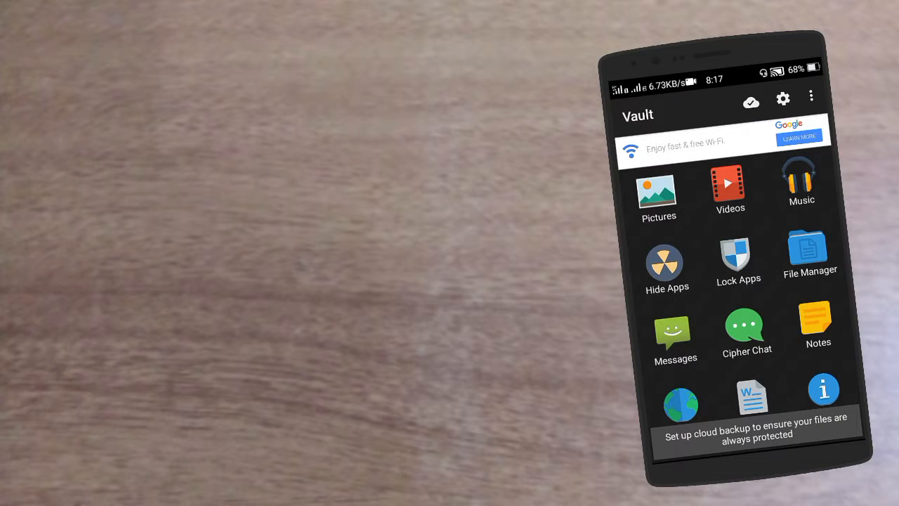